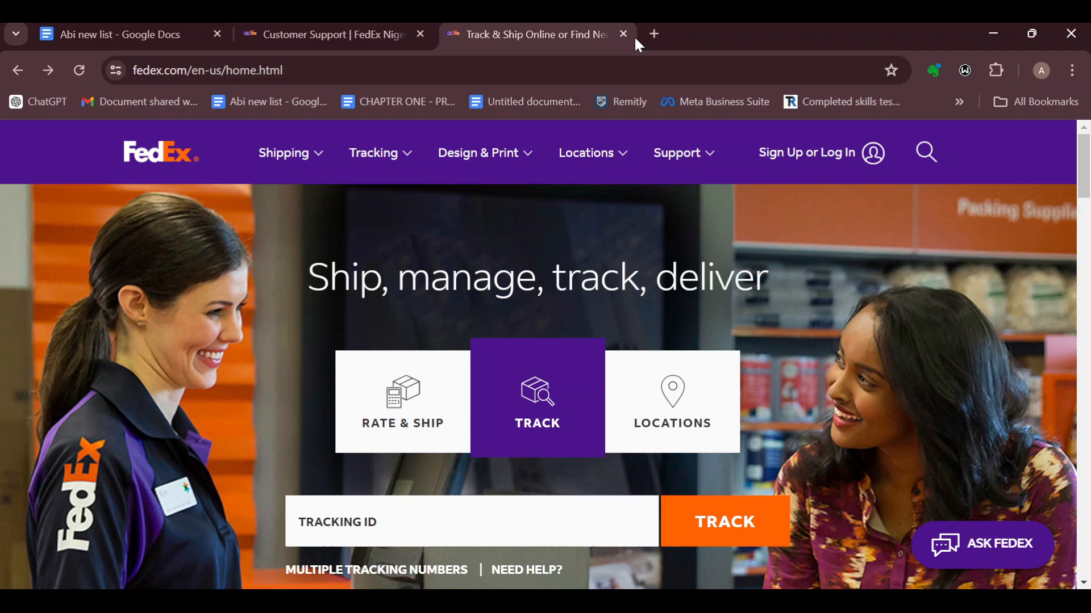
mouse_move(586, 230)
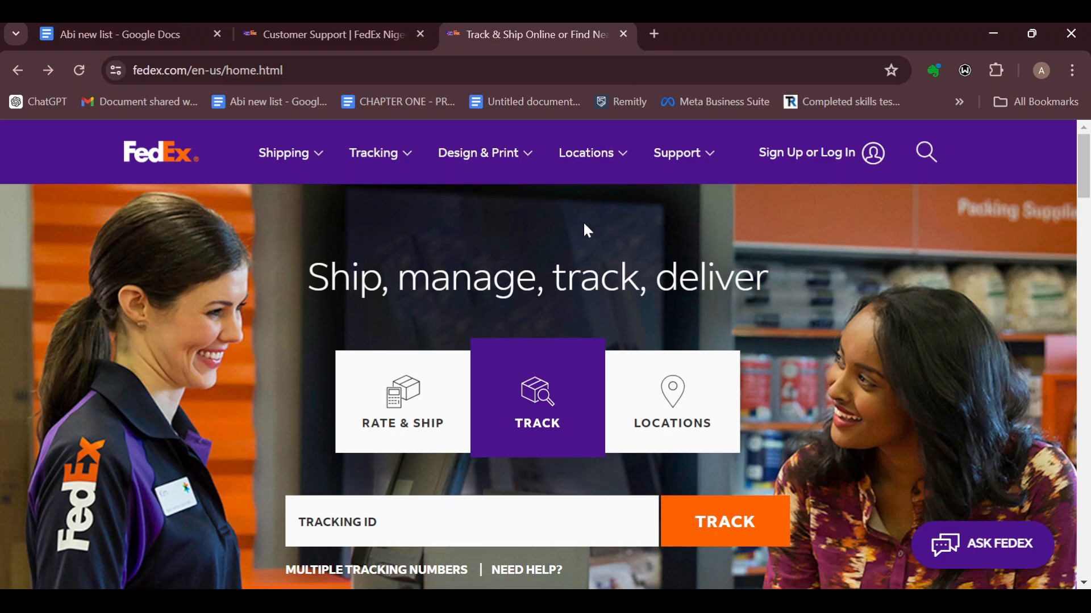
Navigate via the Support menu to the File a Claim page
scroll(down, 3)
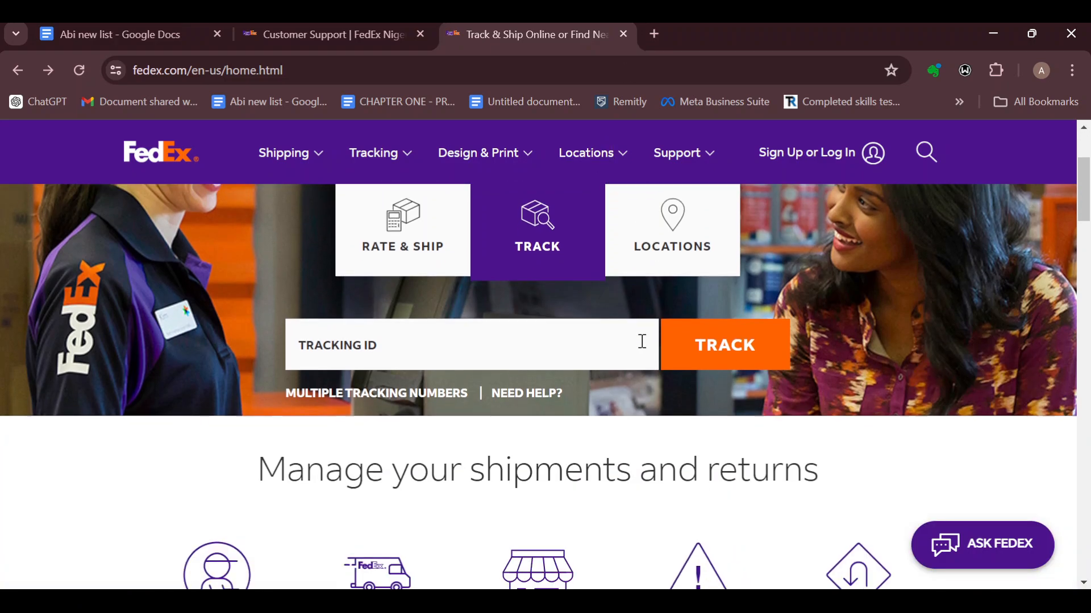
scroll(down, 3)
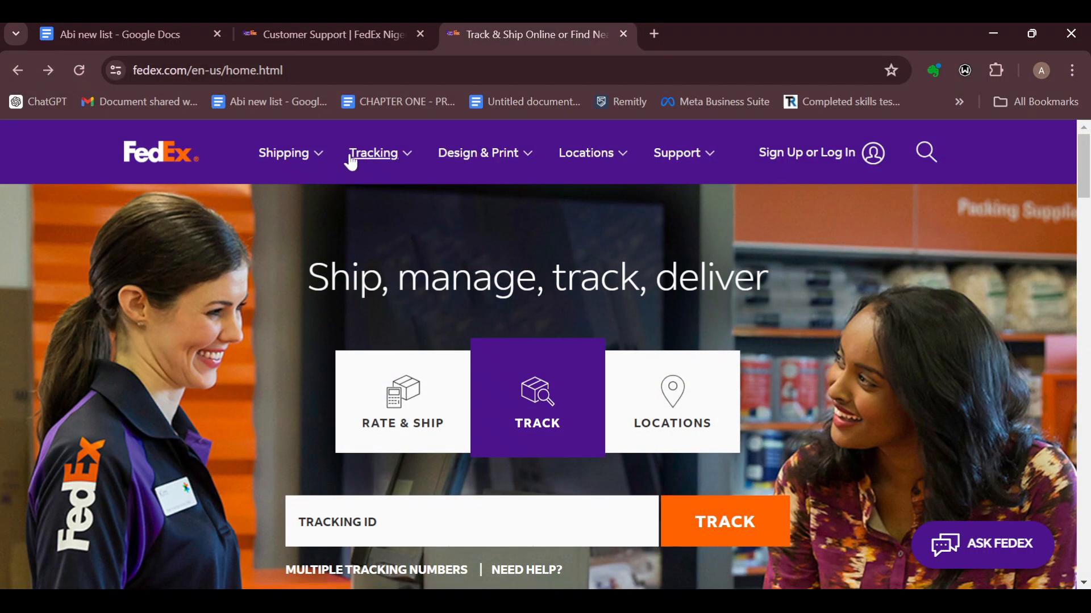
mouse_move(594, 161)
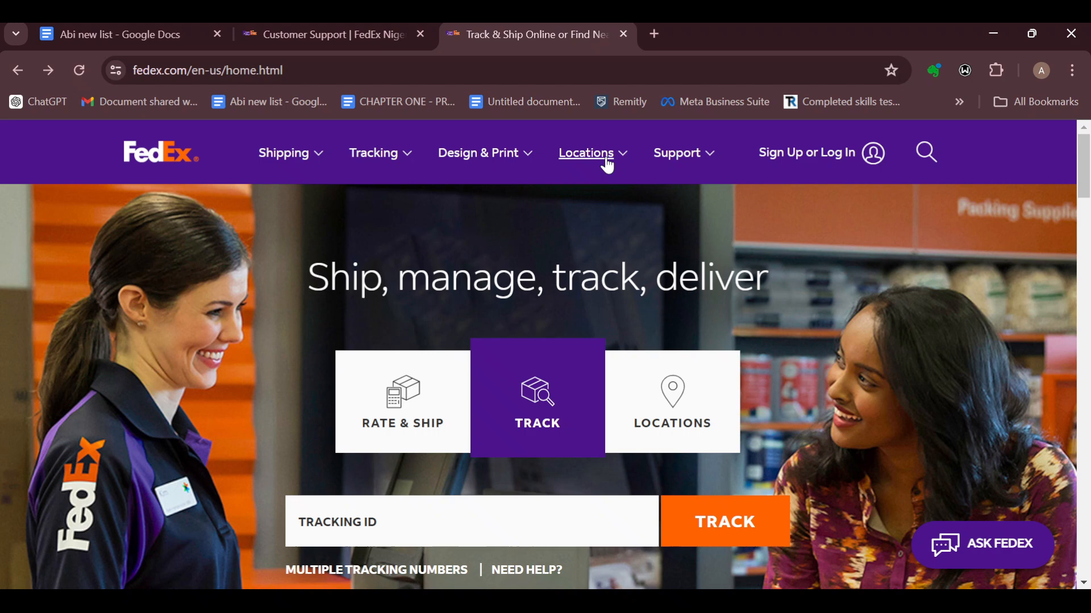
mouse_move(676, 152)
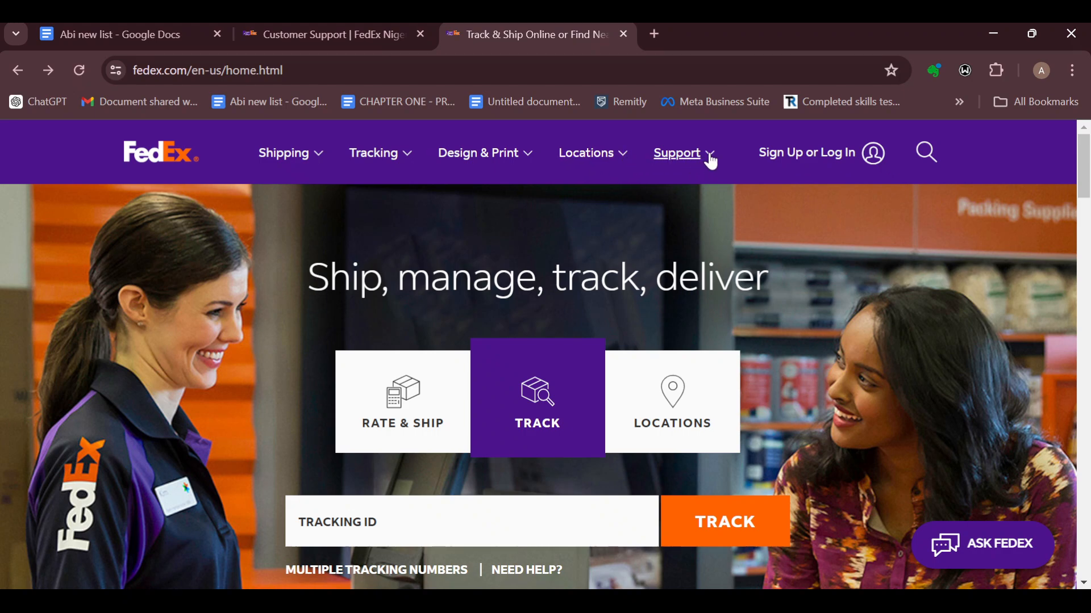
click(676, 153)
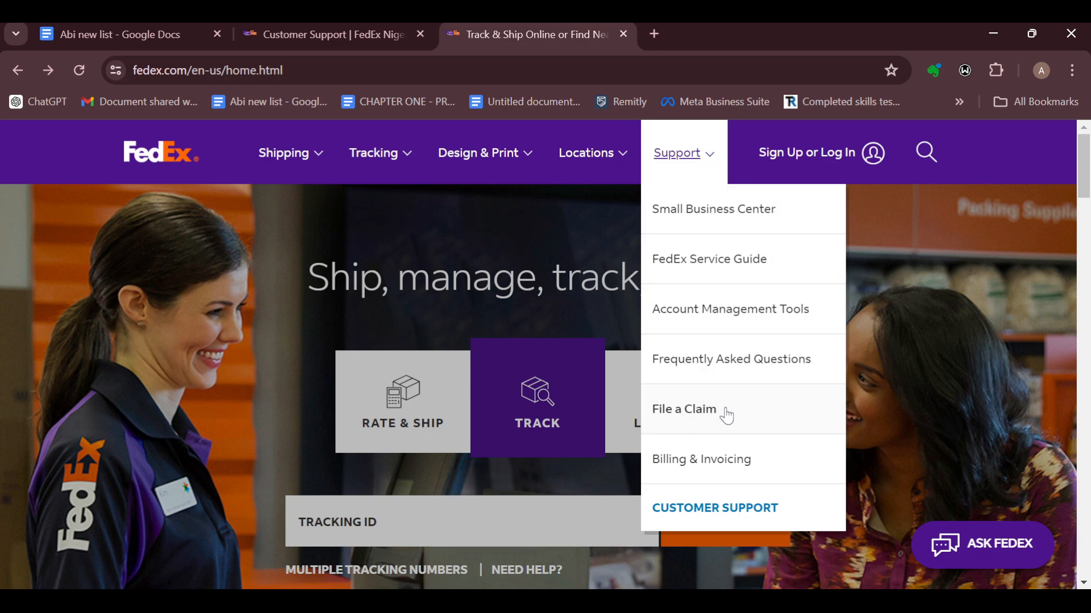
click(683, 409)
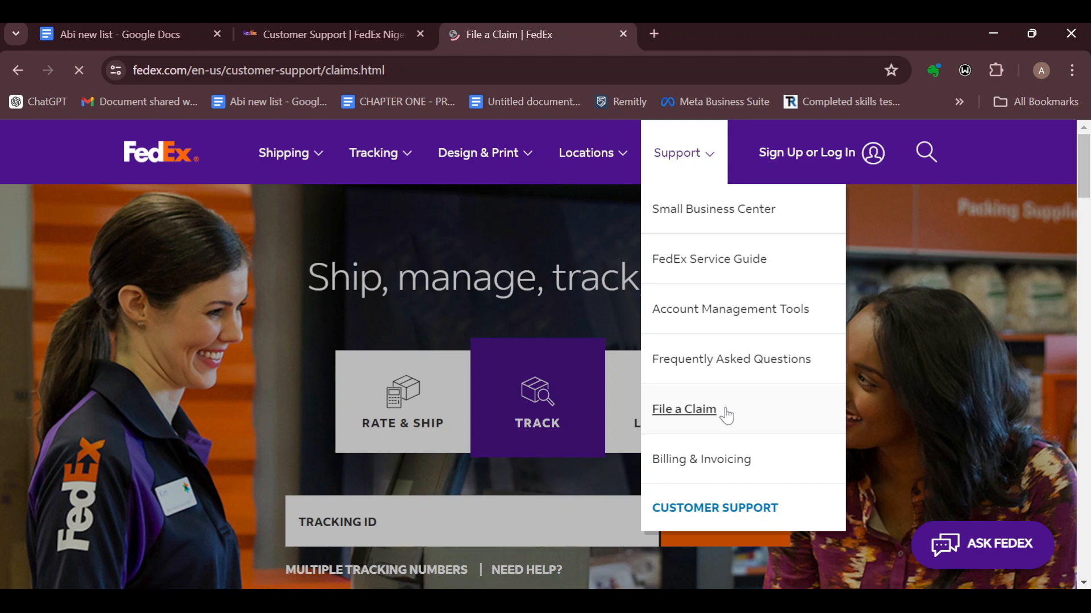
click(683, 409)
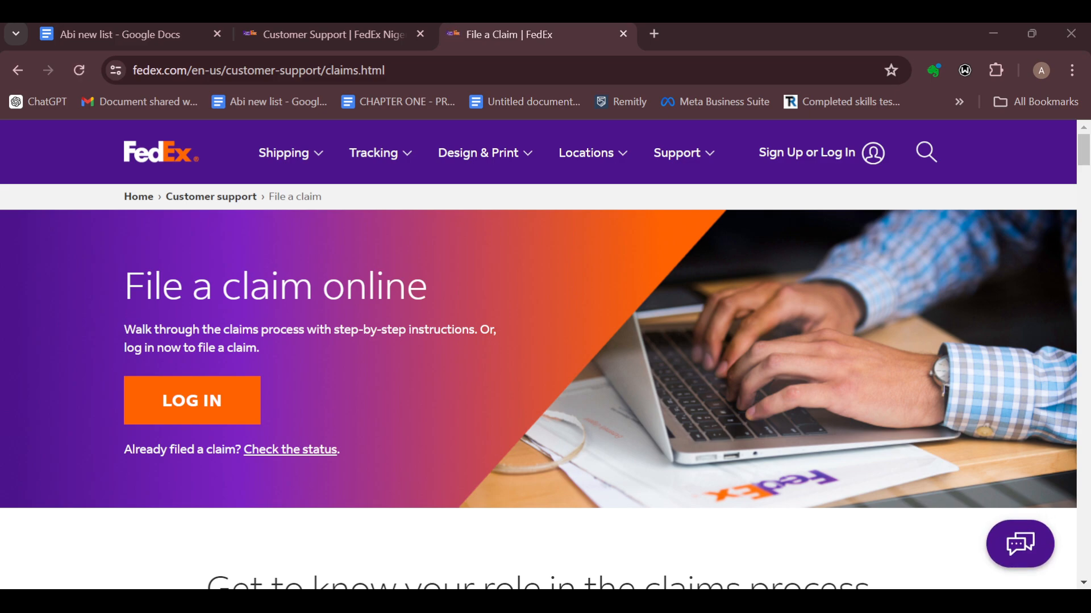
Scroll to and highlight the 'How to file a single claim' heading, then clear the highlight
scroll(down, 3)
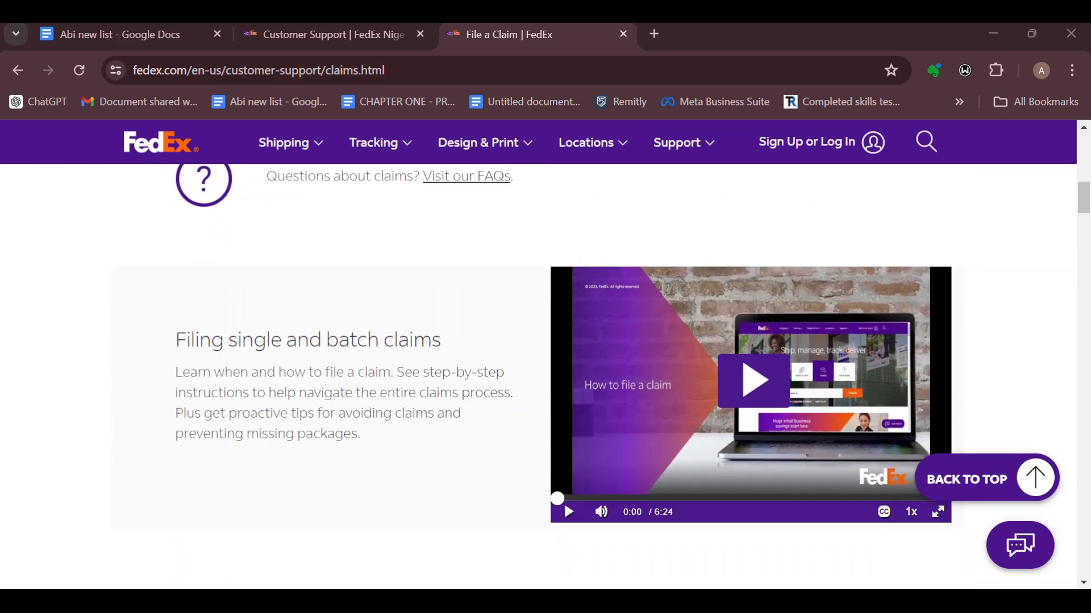
scroll(down, 3)
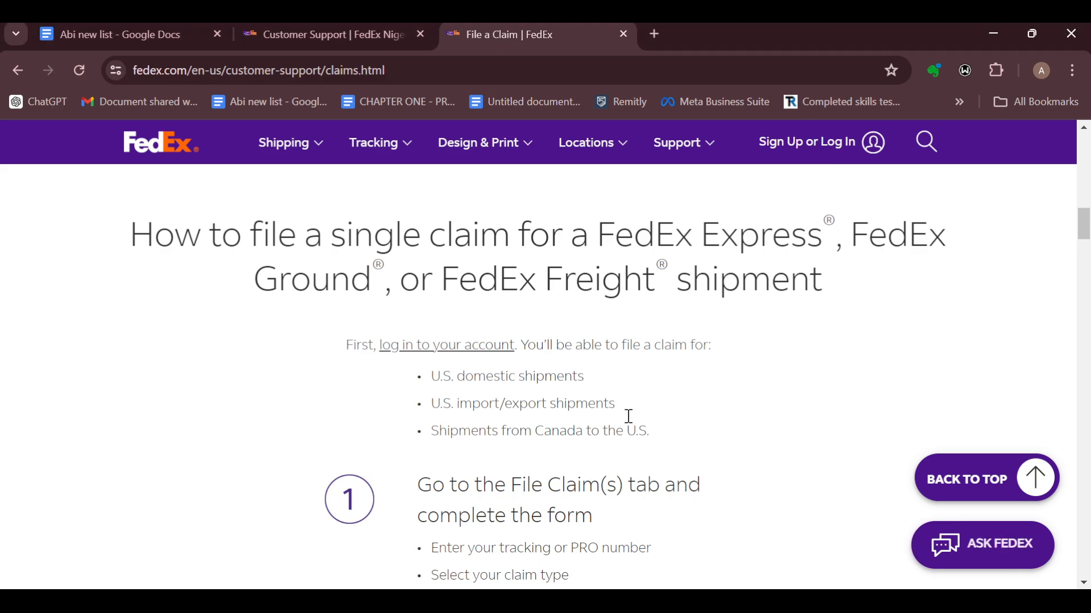
mouse_move(122, 231)
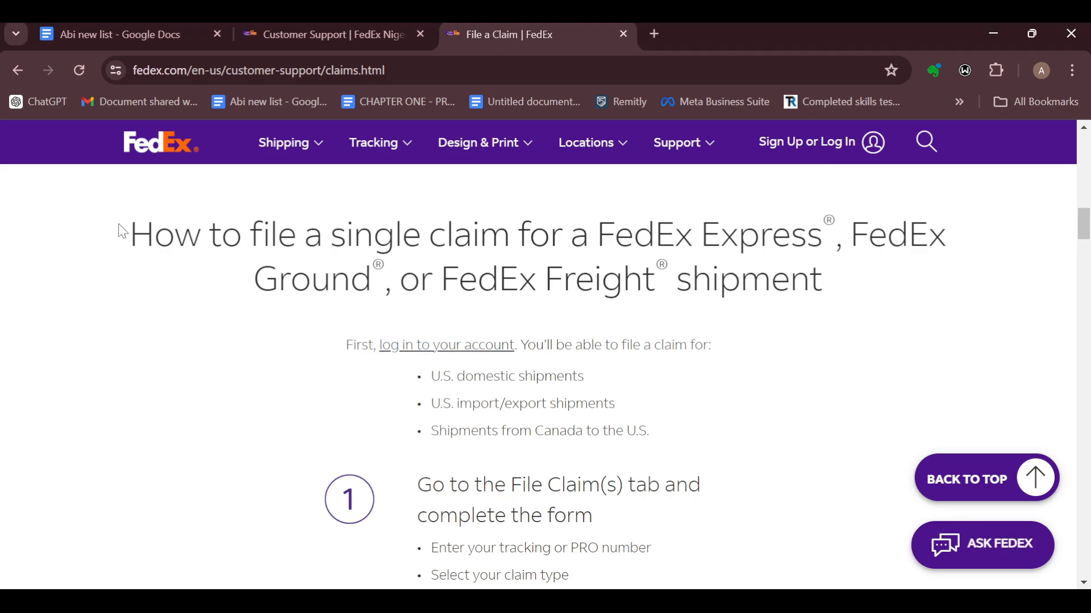
drag(129, 234, 615, 234)
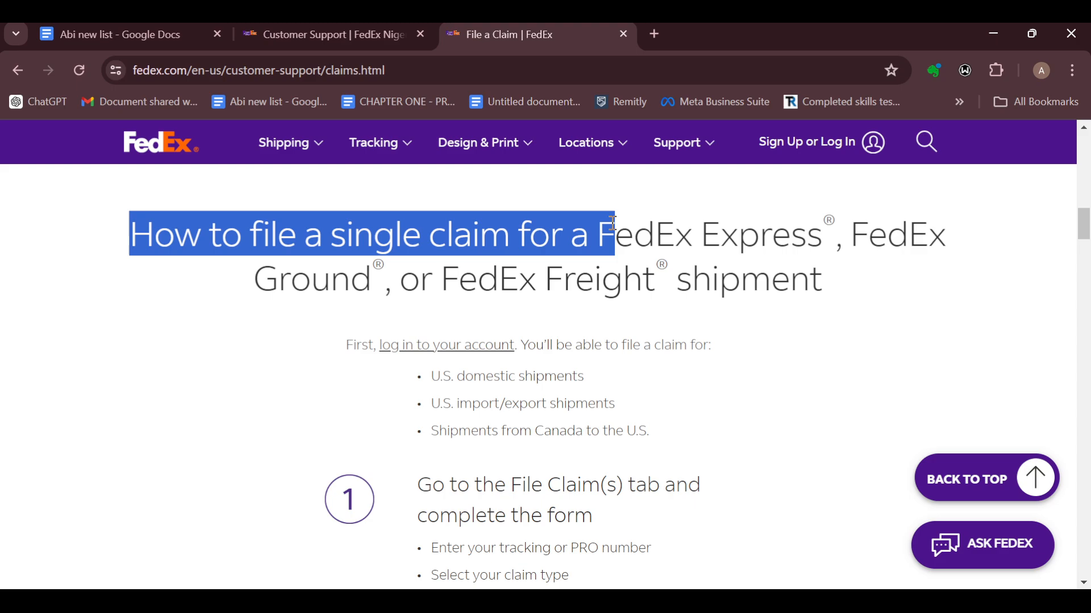
drag(612, 235, 799, 285)
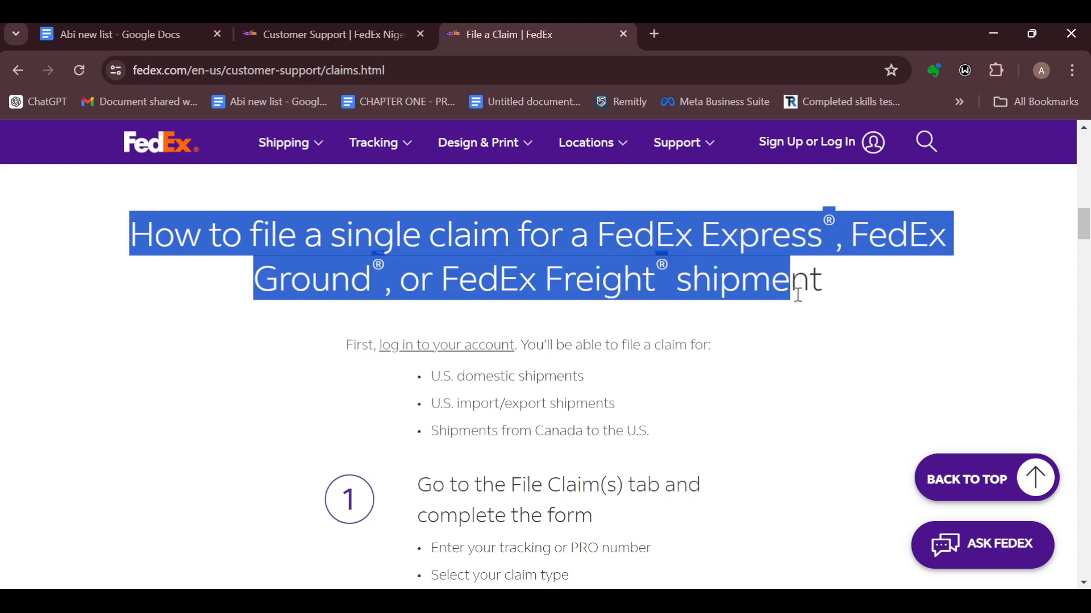
click(812, 327)
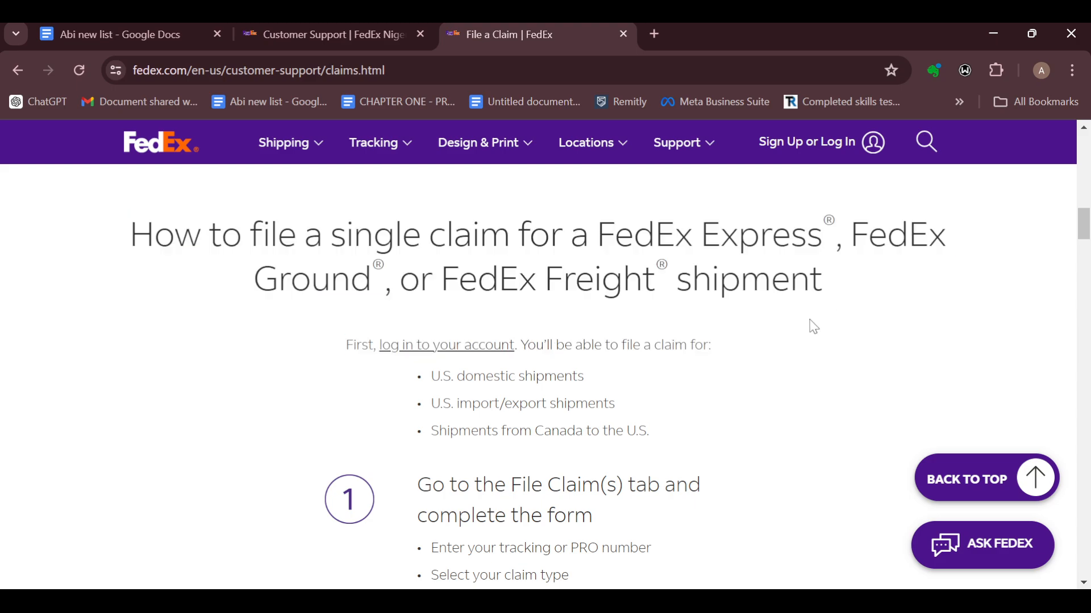
scroll(down, 3)
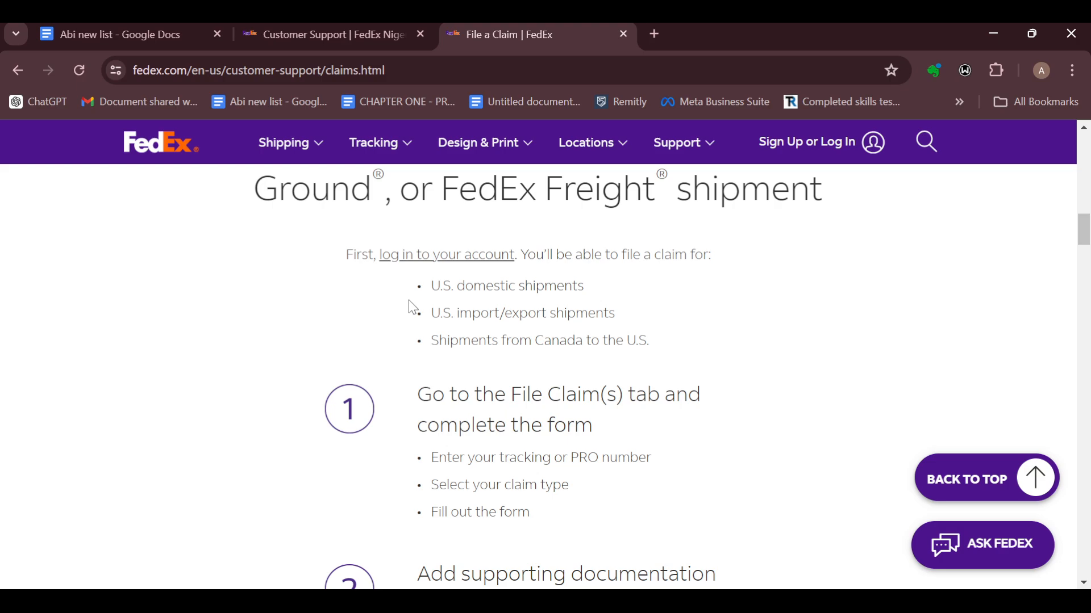
mouse_move(695, 291)
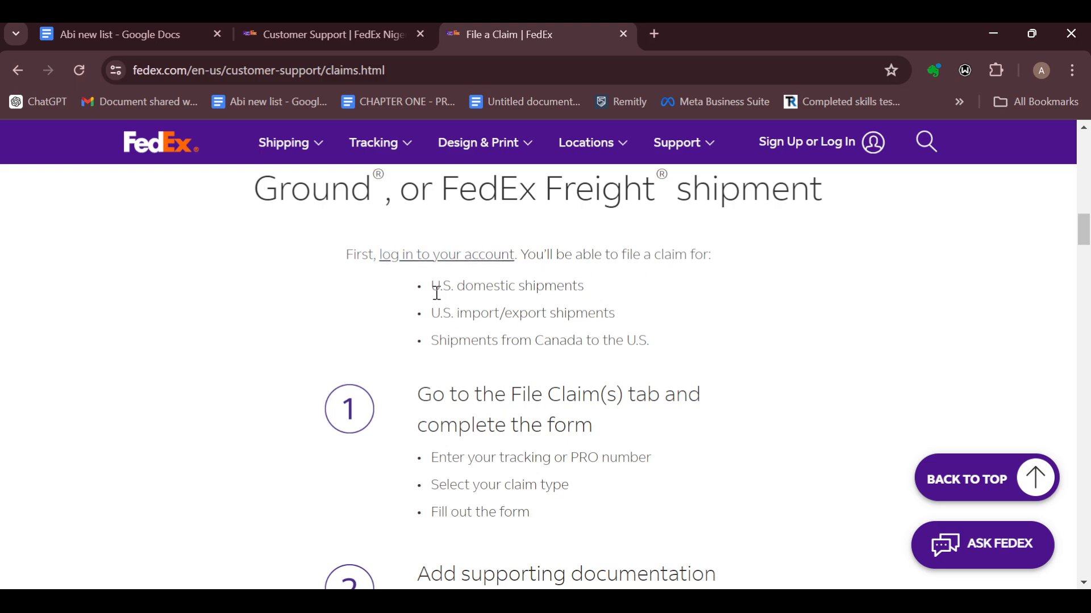
drag(431, 285, 649, 340)
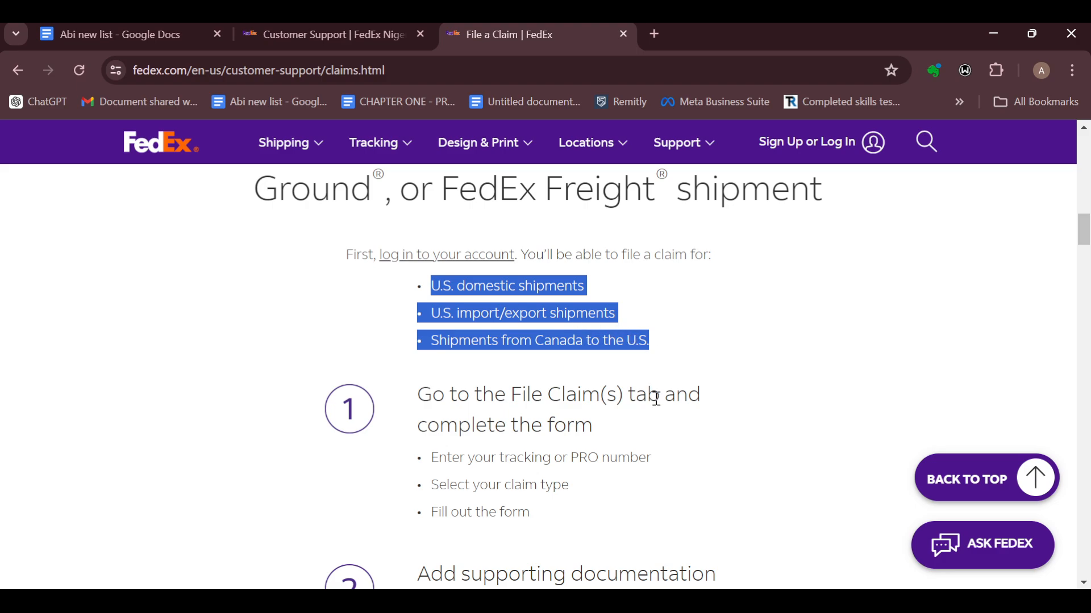
scroll(down, 3)
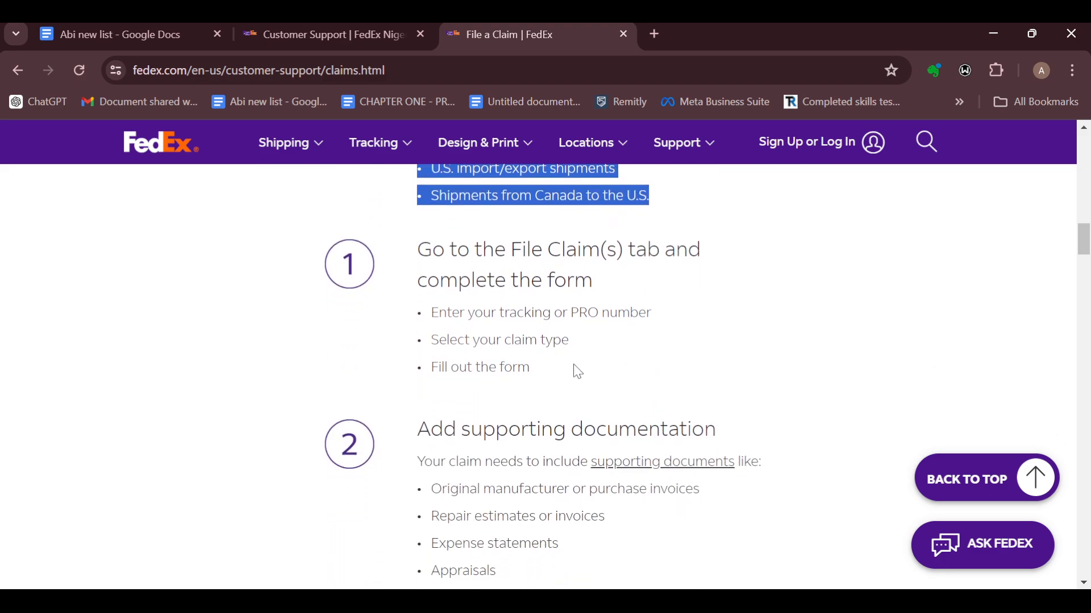
mouse_move(569, 368)
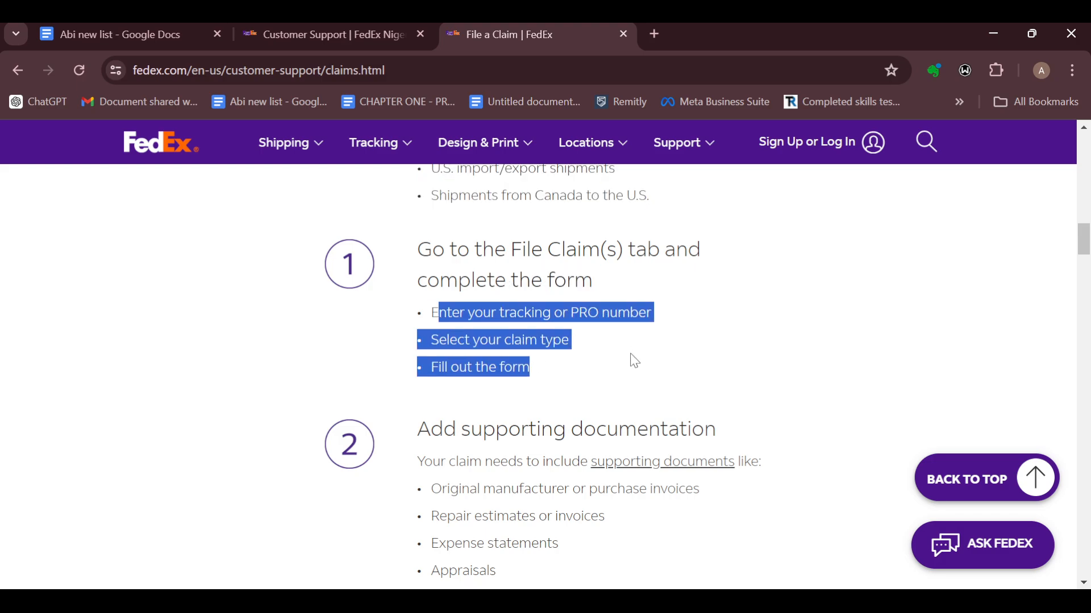
mouse_move(670, 390)
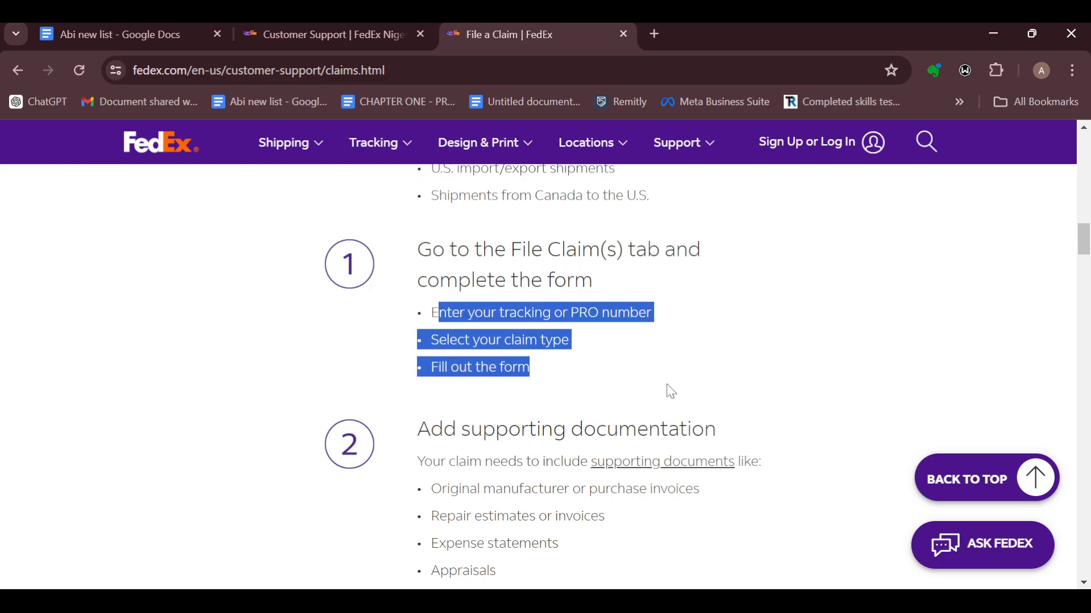
scroll(down, 3)
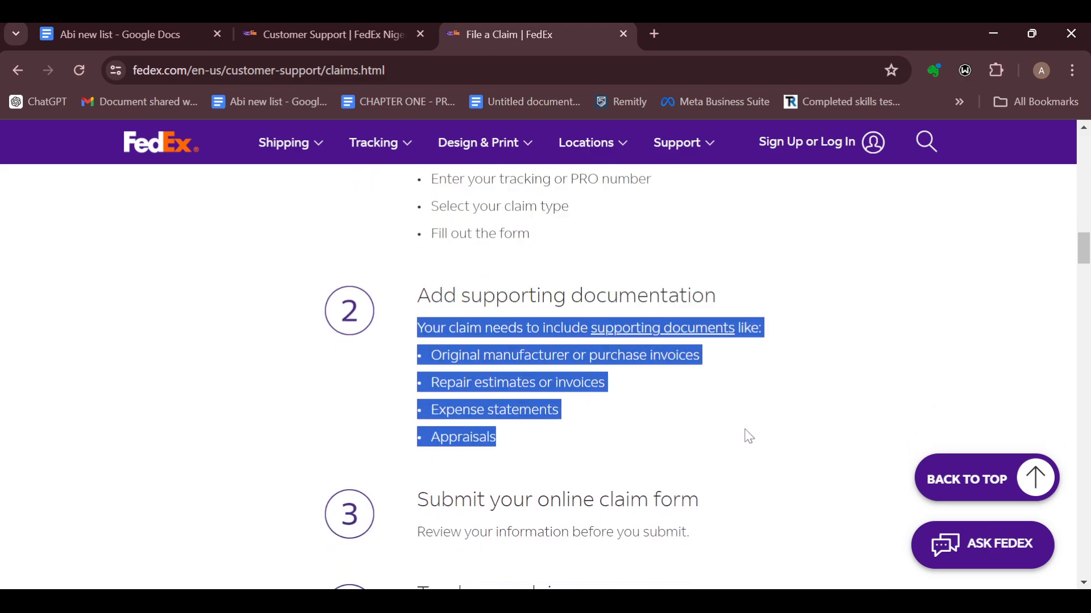
mouse_move(681, 374)
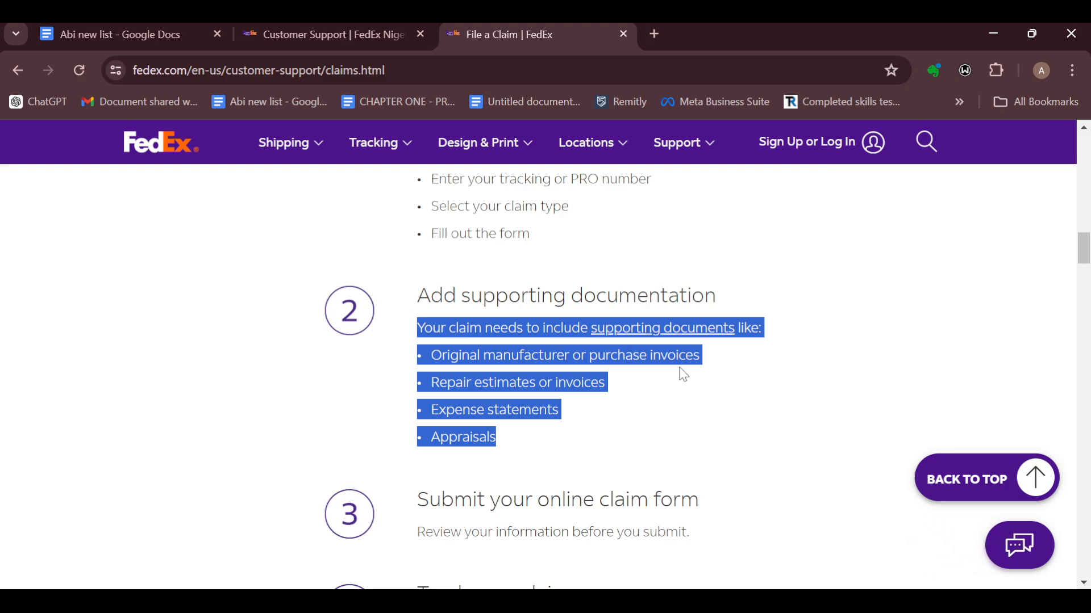
scroll(down, 3)
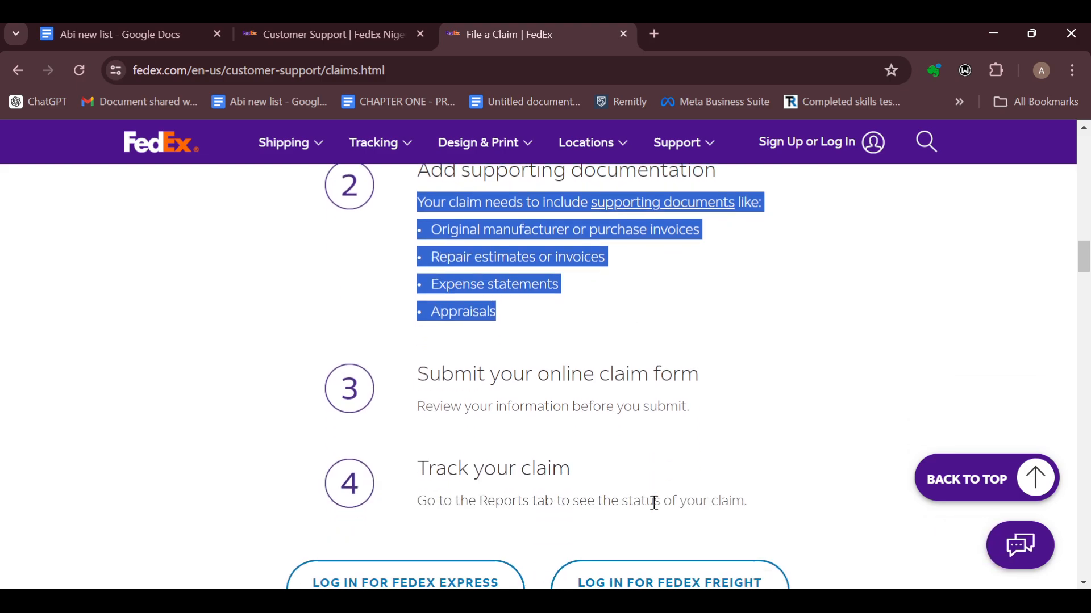
scroll(down, 3)
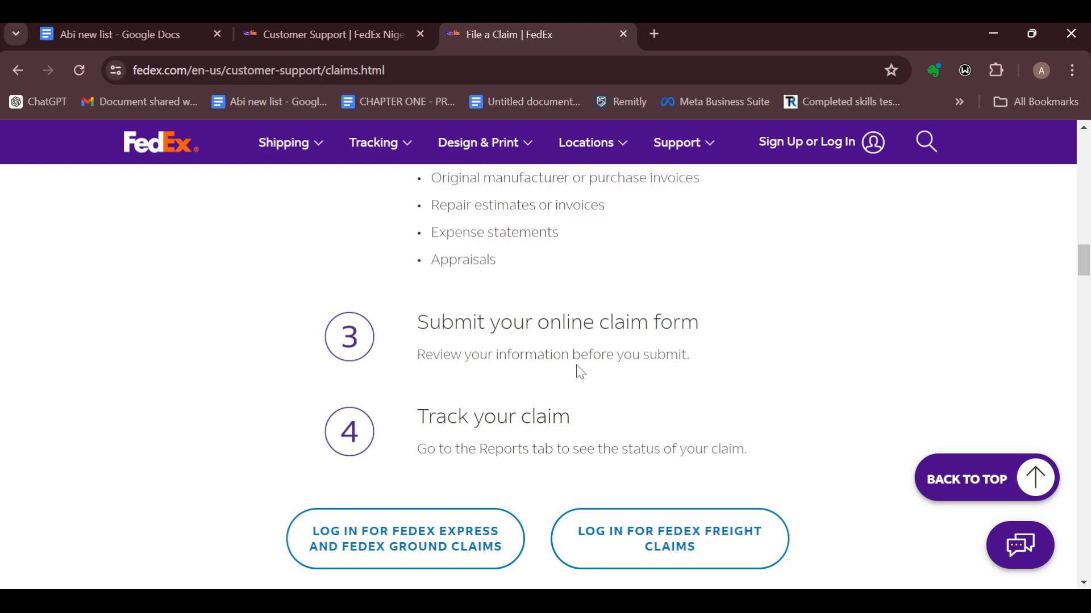
mouse_move(422, 446)
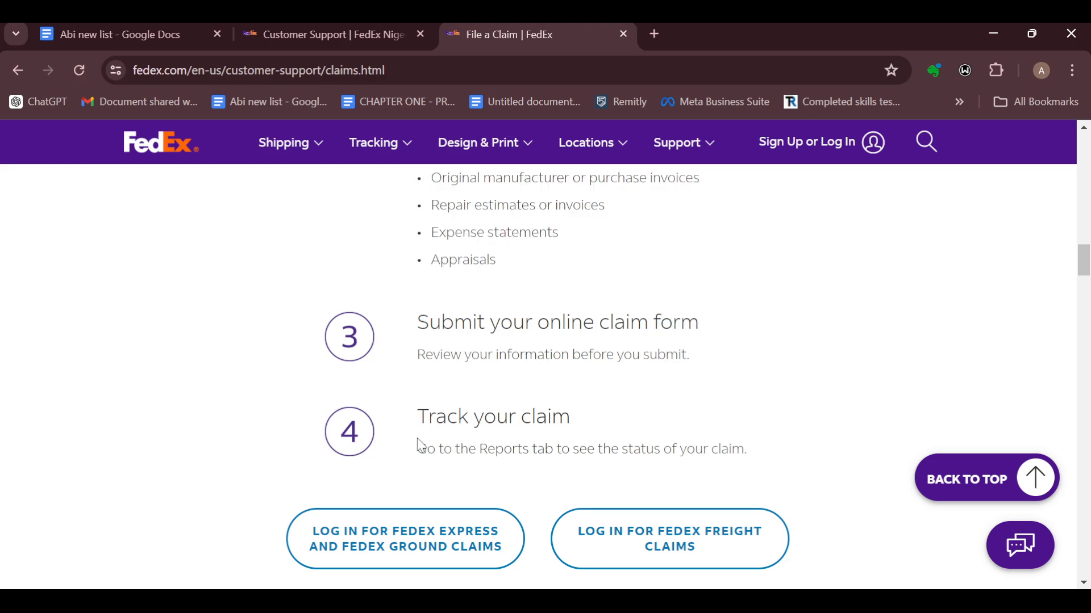
drag(417, 449, 744, 449)
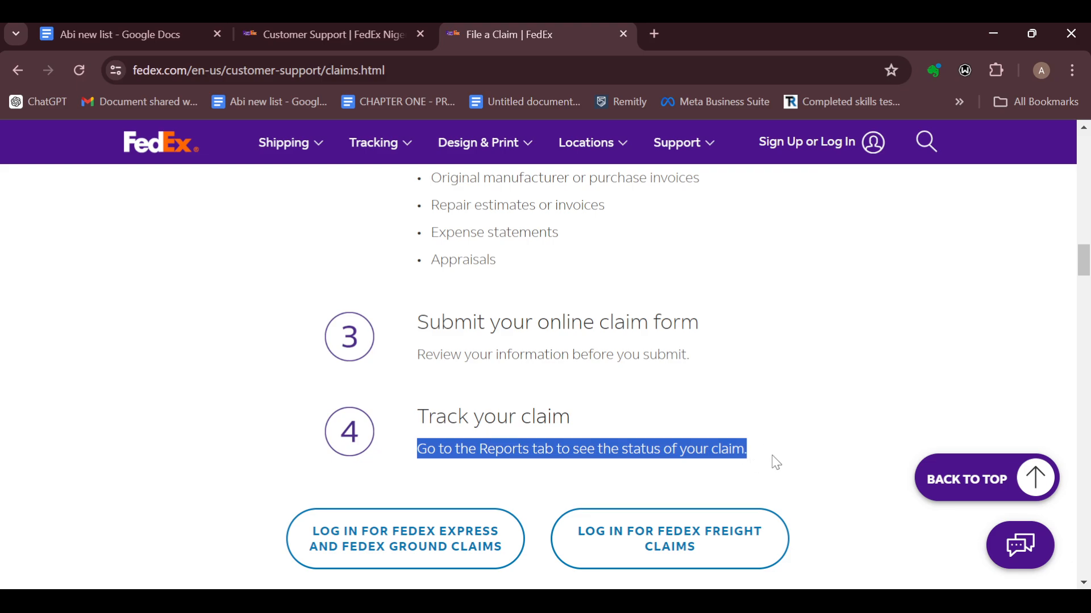
scroll(up, 3)
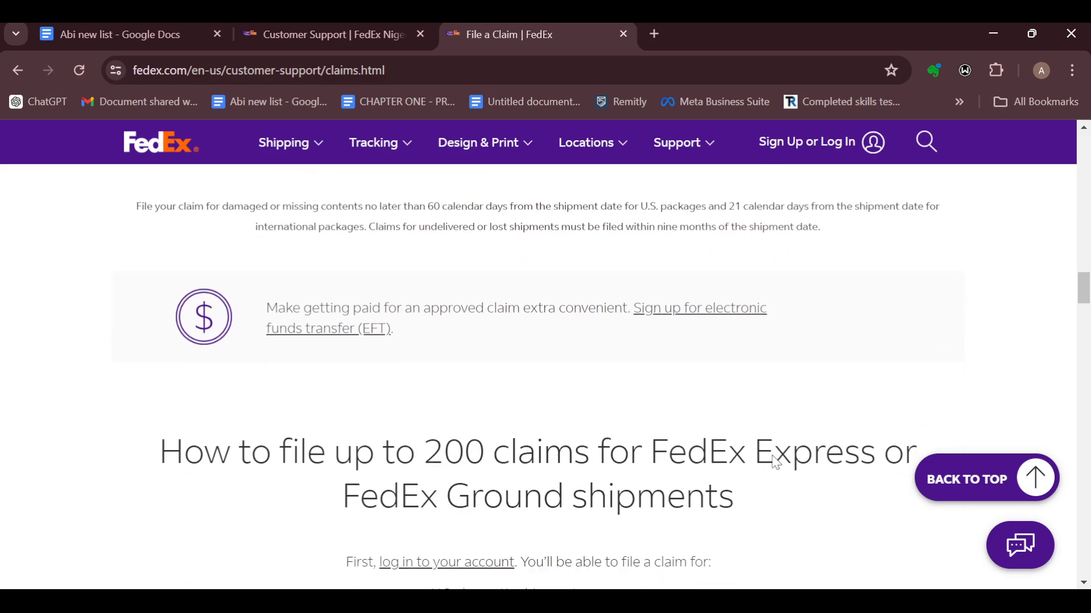
scroll(down, 3)
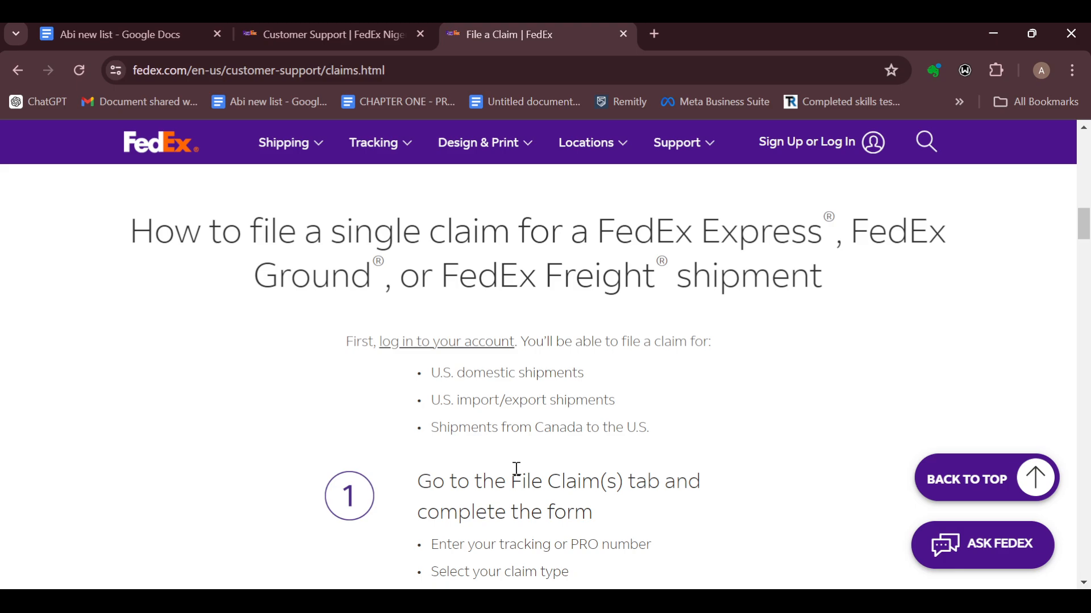
Scroll past the claims video, then use browser Back to reach the FedEx home page
scroll(down, 3)
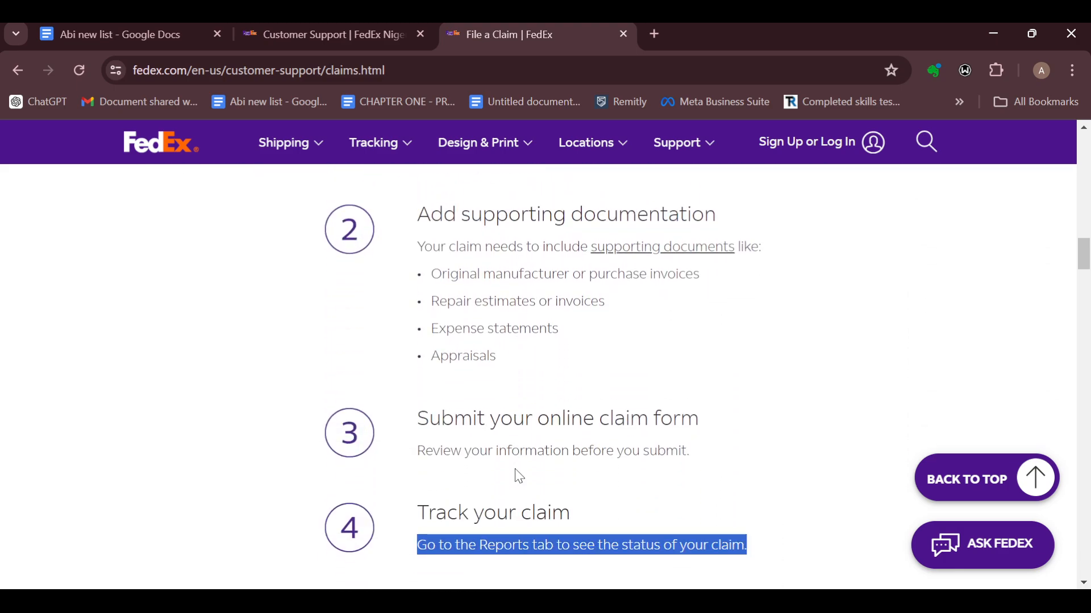
scroll(down, 3)
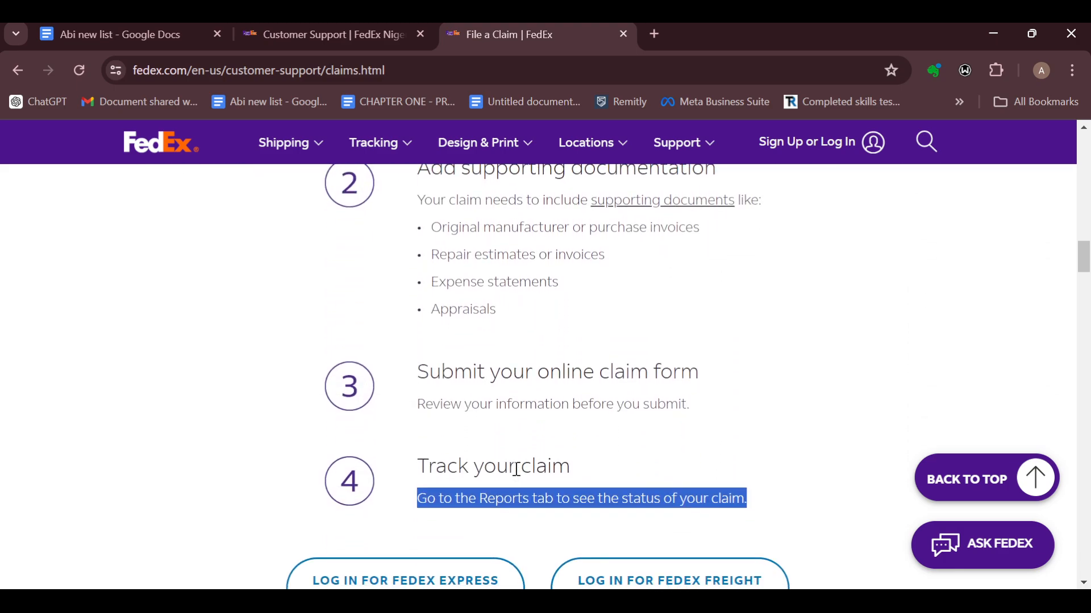
scroll(down, 3)
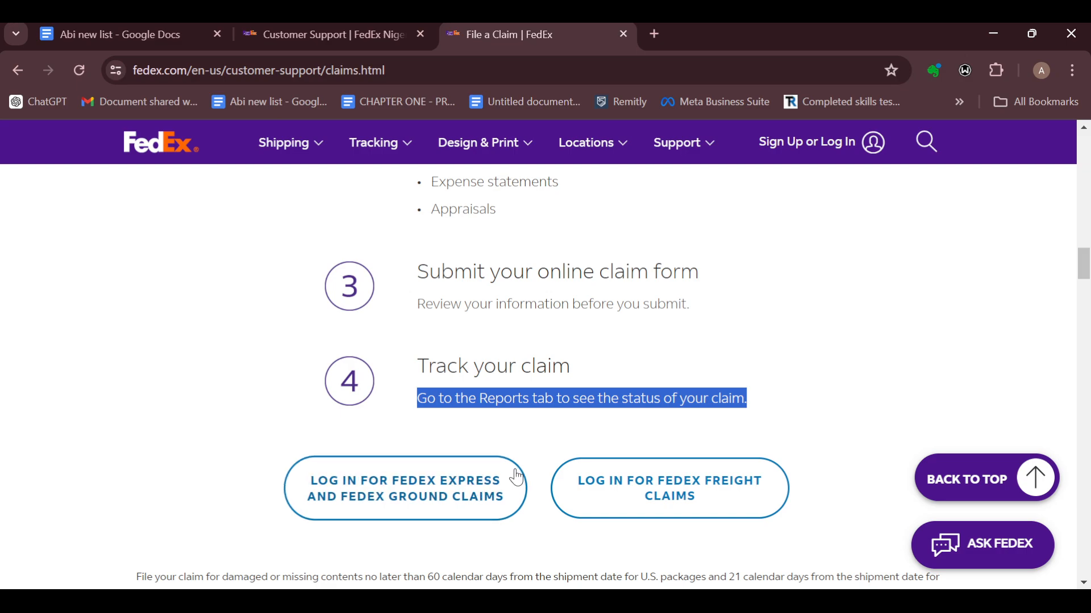
scroll(down, 3)
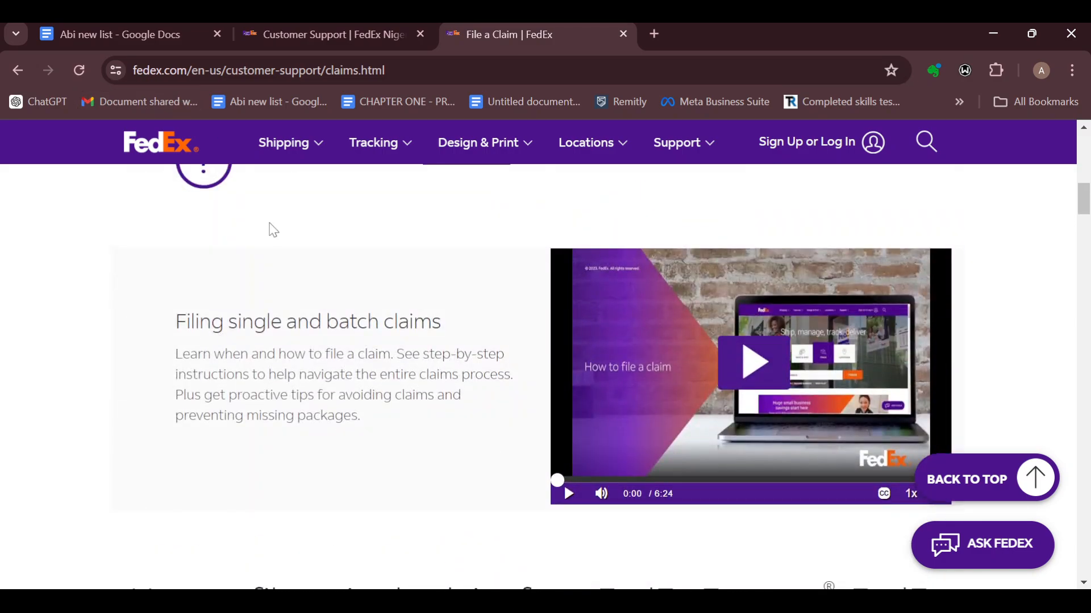
scroll(up, 3)
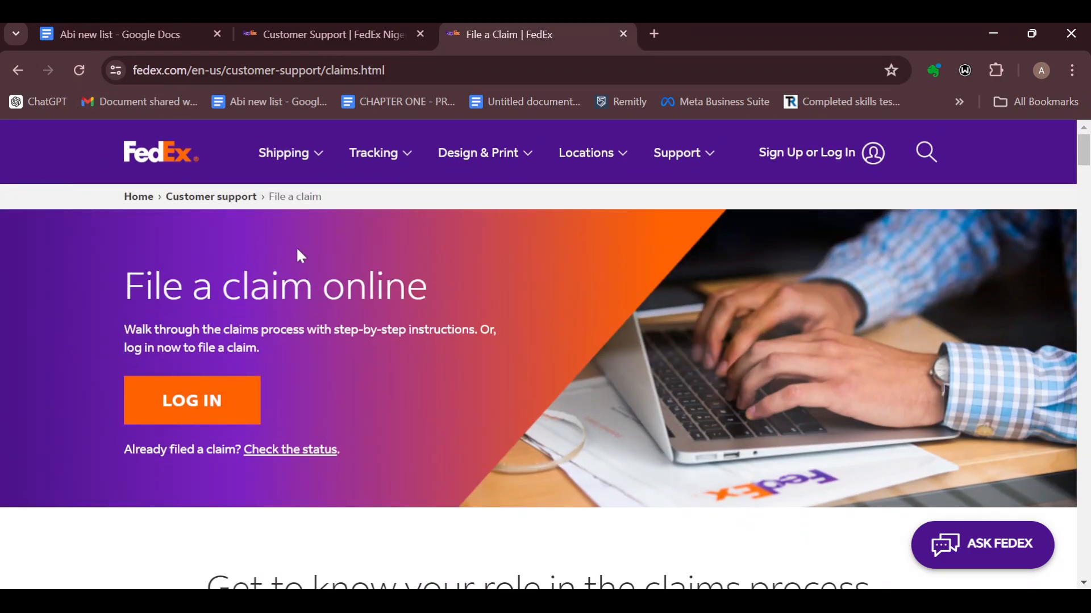
click(17, 69)
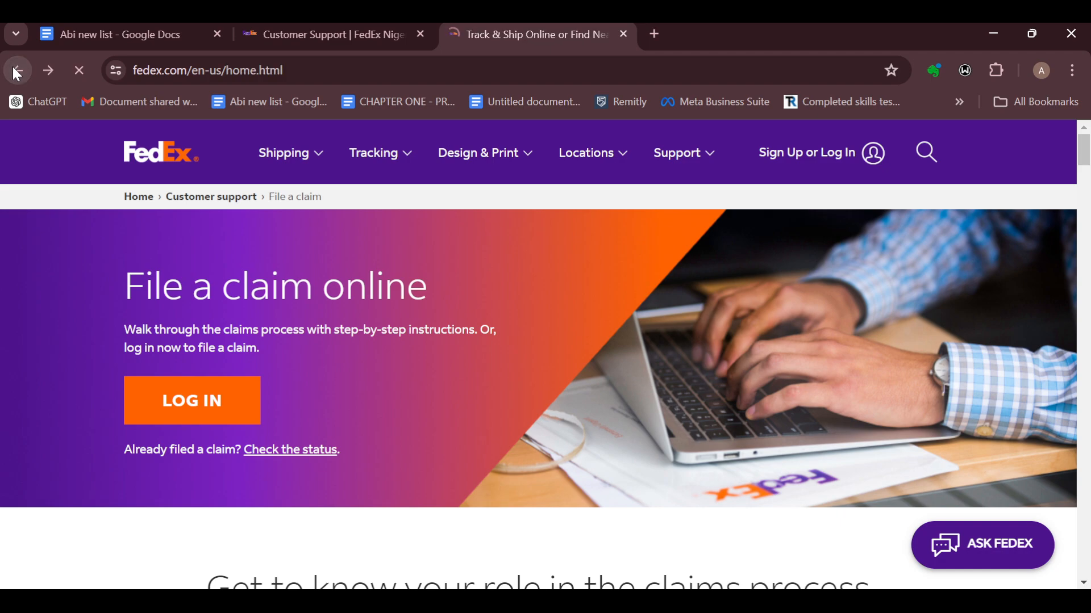
click(13, 70)
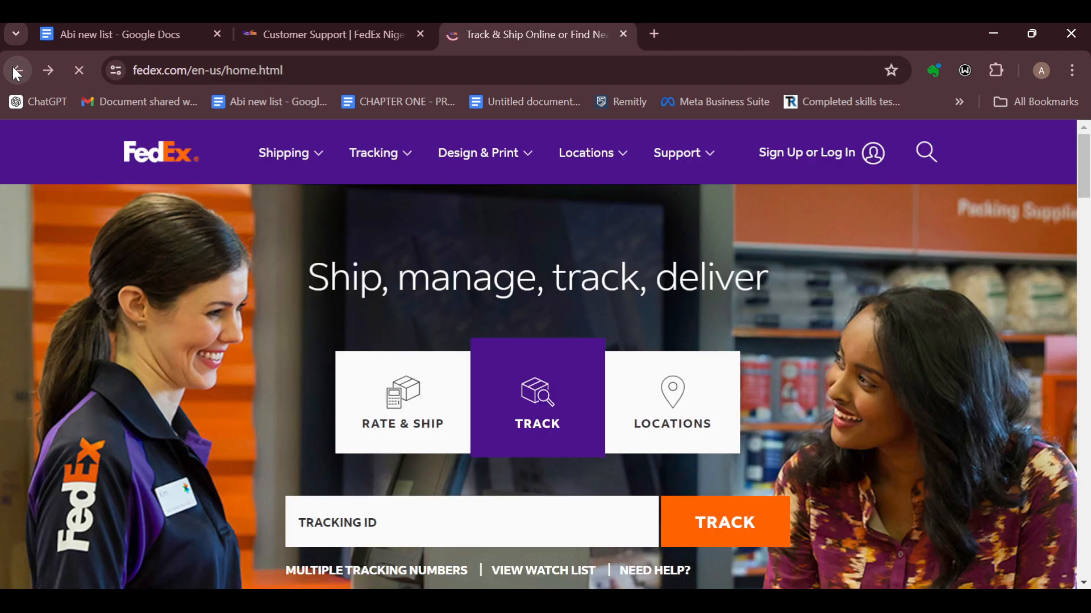